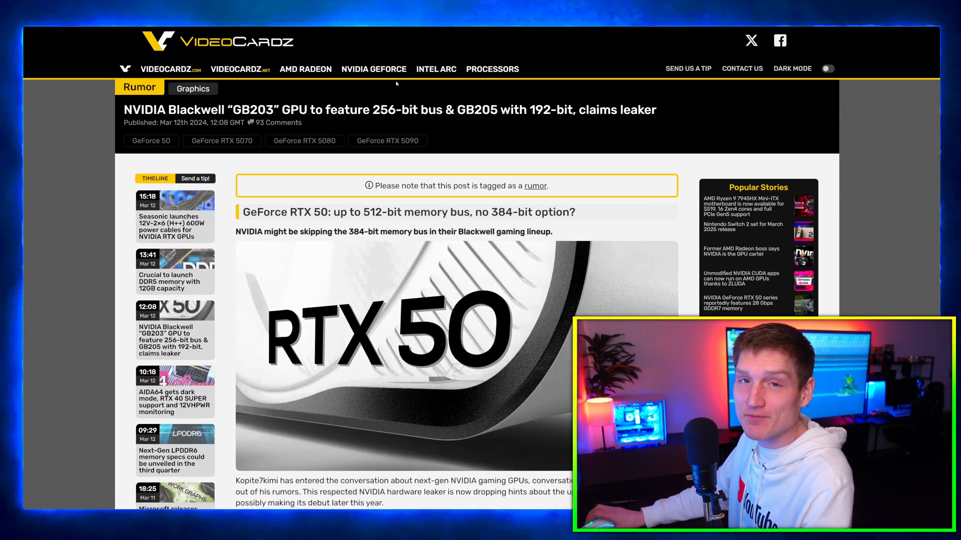
{"action": "mouse_move", "coordinate": [479, 129]}
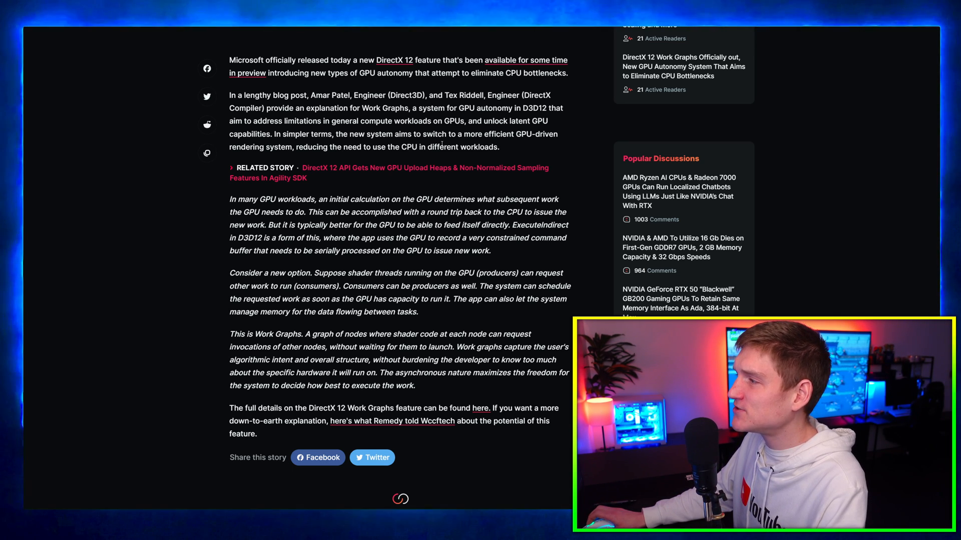
{"action": "mouse_move", "coordinate": [507, 142]}
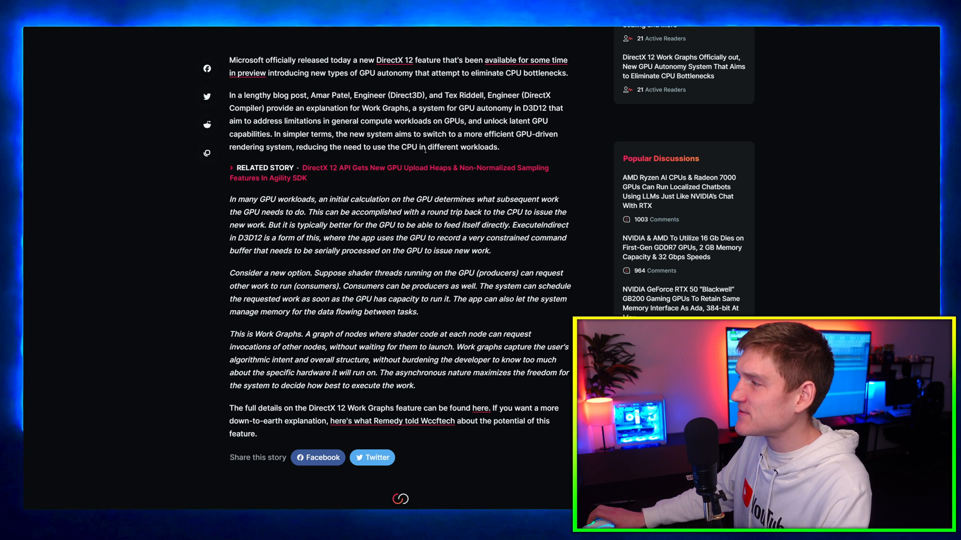
Step: Highlight the 'In simpler terms…' sentence about GPU-driven rendering reducing CPU reliance and read on
{"action": "left_click_drag", "start_coordinate": [288, 134], "coordinate": [499, 147]}
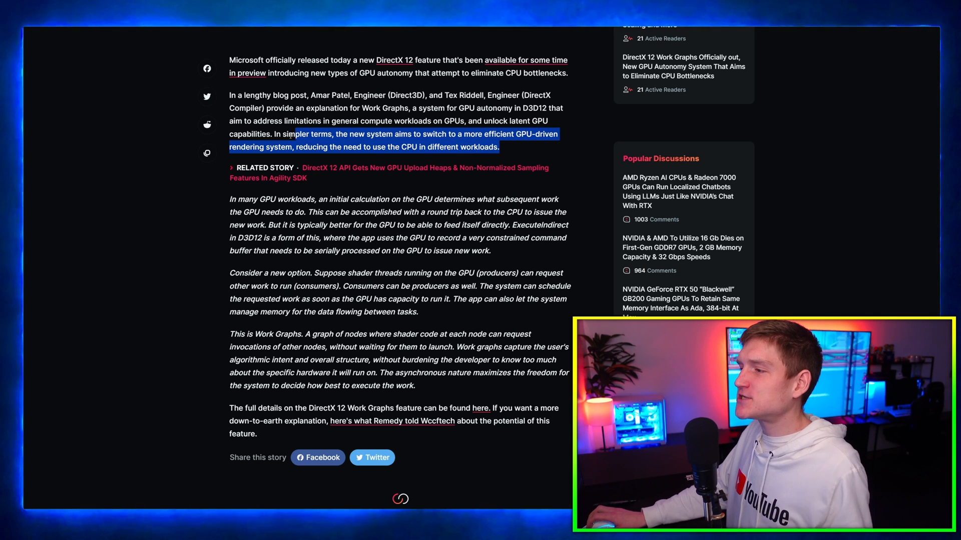
{"action": "scroll", "scroll_direction": "down", "scroll_amount": 3}
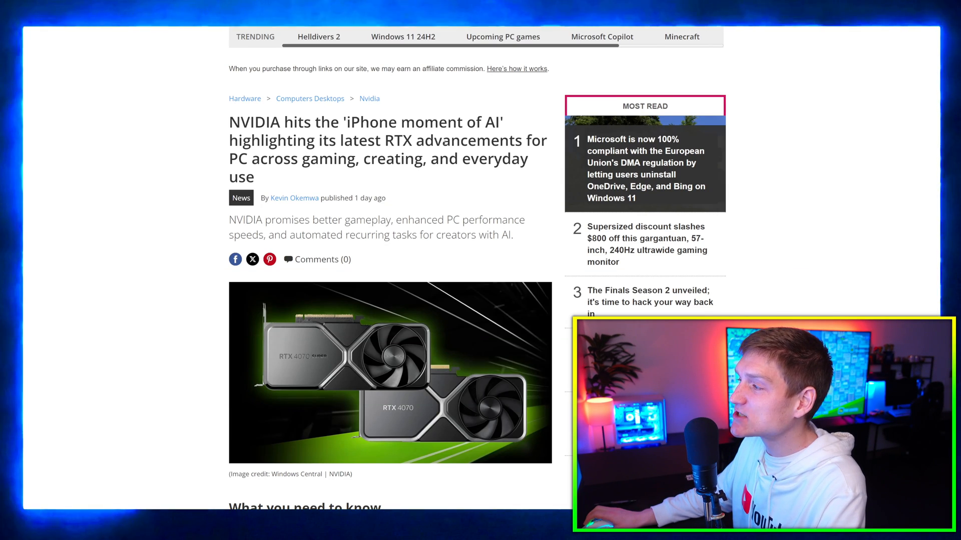
Step: Scroll through the Windows Central piece on NVIDIA's 'iPhone moment of AI'
{"action": "scroll", "scroll_direction": "down", "scroll_amount": 3}
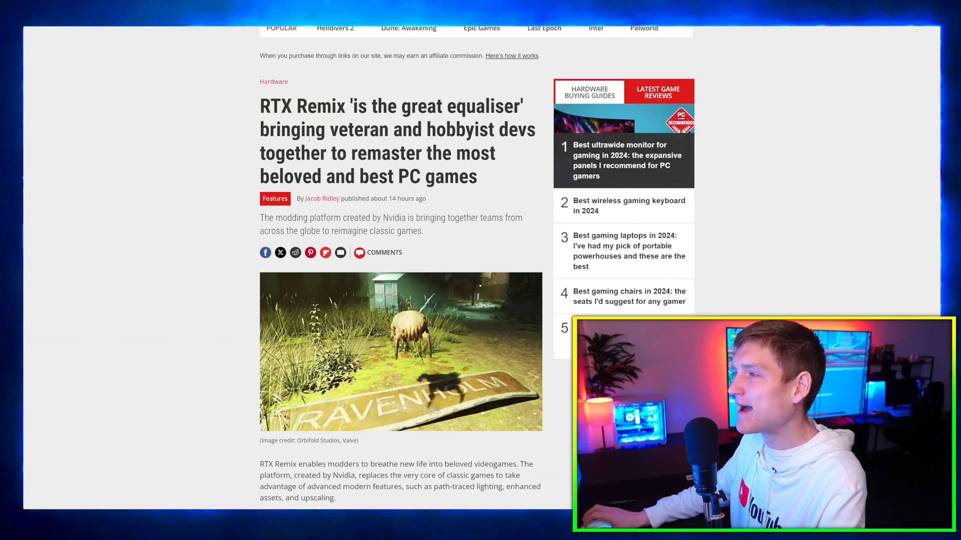
Step: Scroll the RTX Remix article down to the 'Reimagining Half-Life 2 with RTX Remix' section
{"action": "scroll", "scroll_direction": "down", "scroll_amount": 3}
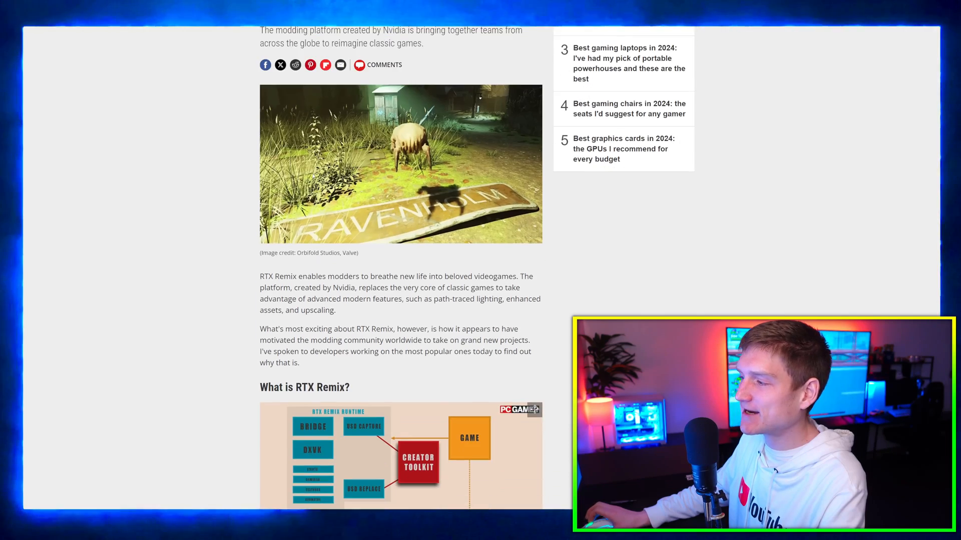
{"action": "scroll", "scroll_direction": "down", "scroll_amount": 3}
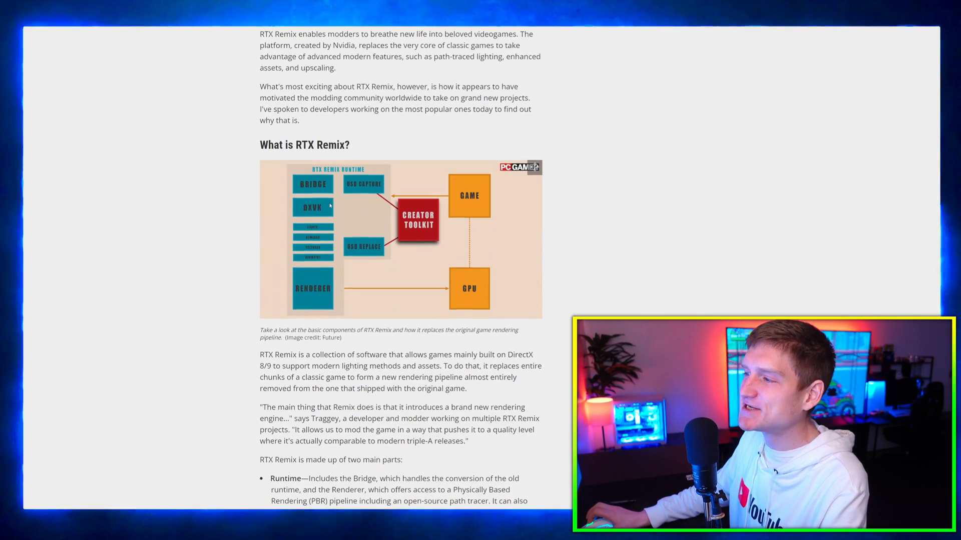
{"action": "scroll", "scroll_direction": "down", "scroll_amount": 3}
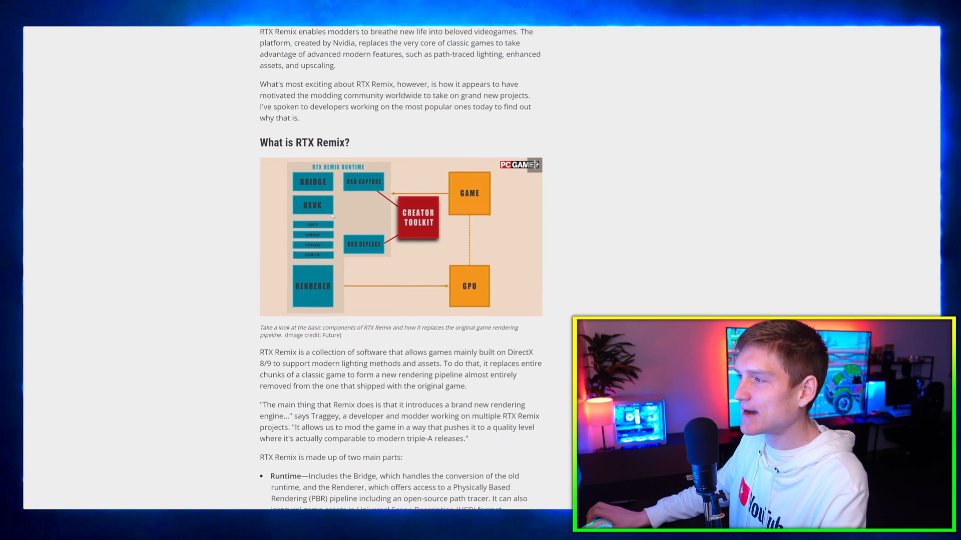
{"action": "scroll", "scroll_direction": "down", "scroll_amount": 3}
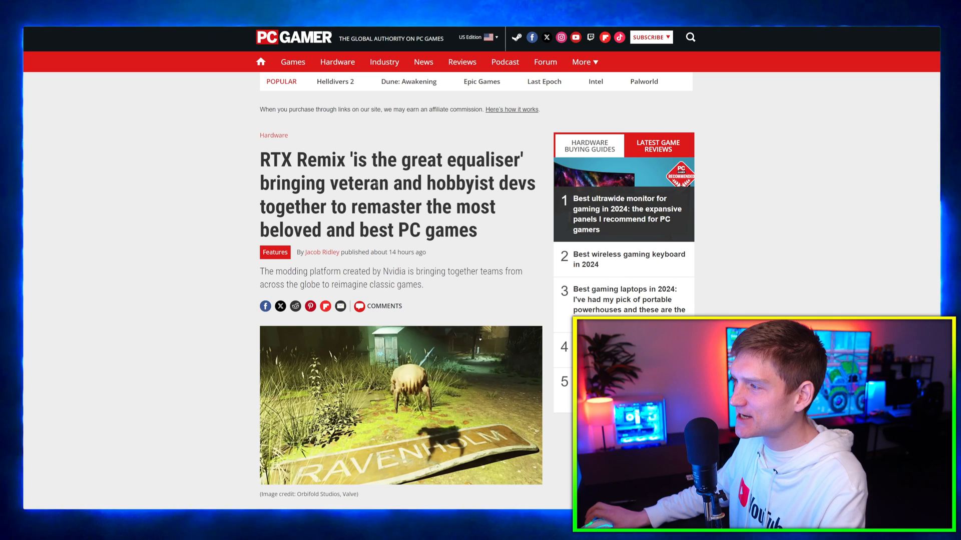
{"action": "scroll", "scroll_direction": "down", "scroll_amount": 3}
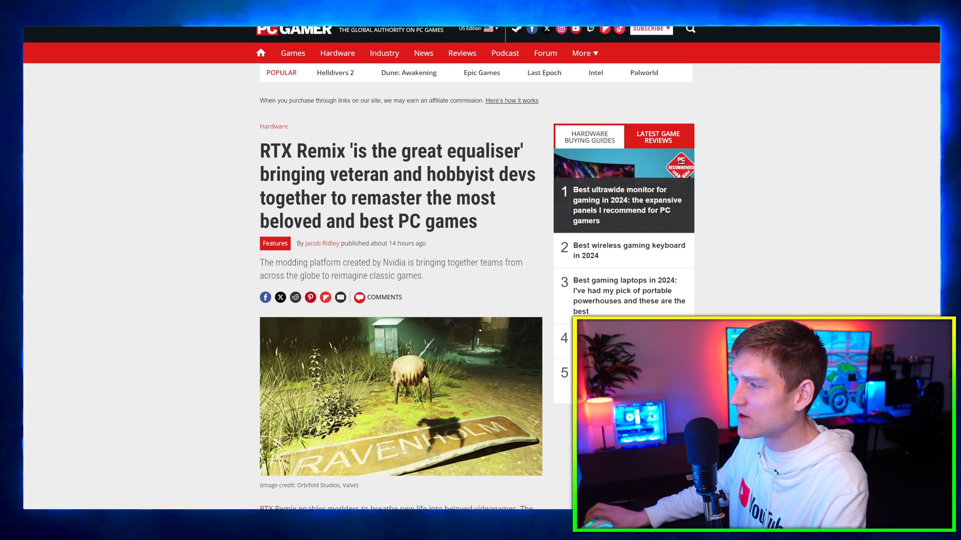
{"action": "scroll", "scroll_direction": "down", "scroll_amount": 3}
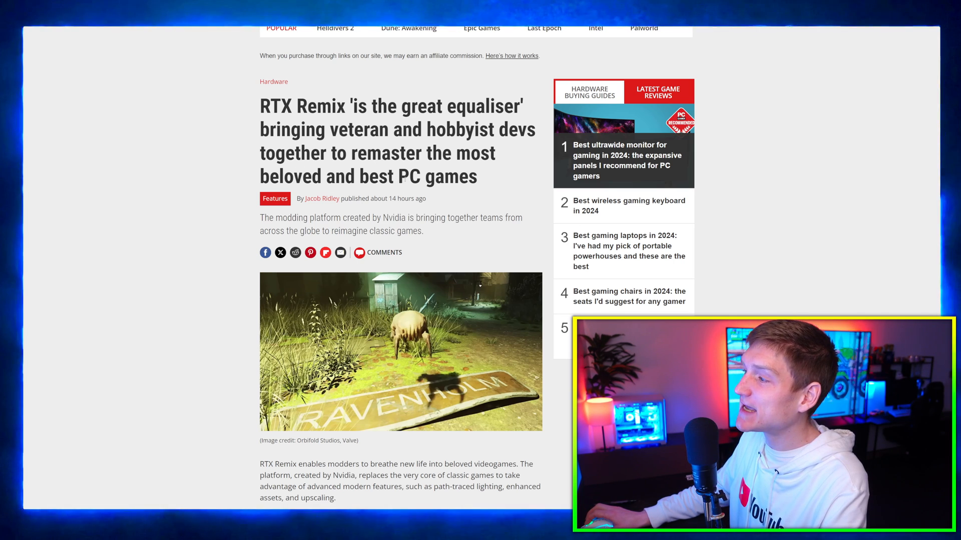
{"action": "scroll", "scroll_direction": "down", "scroll_amount": 3}
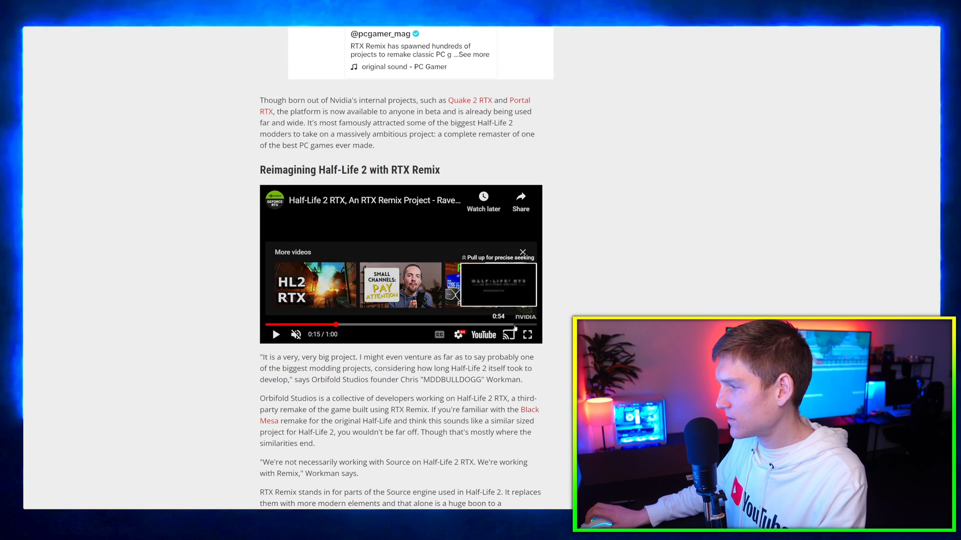
Step: Slide the RTX OFF/ON divider on the Half-Life 2 alley comparison image
{"action": "left_click", "coordinate": [527, 335]}
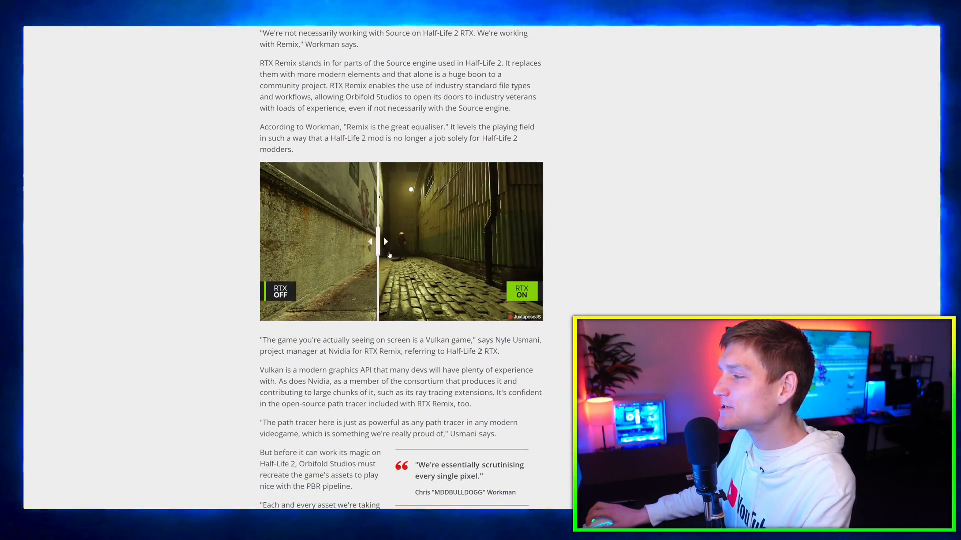
{"action": "left_click_drag", "start_coordinate": [384, 241], "coordinate": [422, 241]}
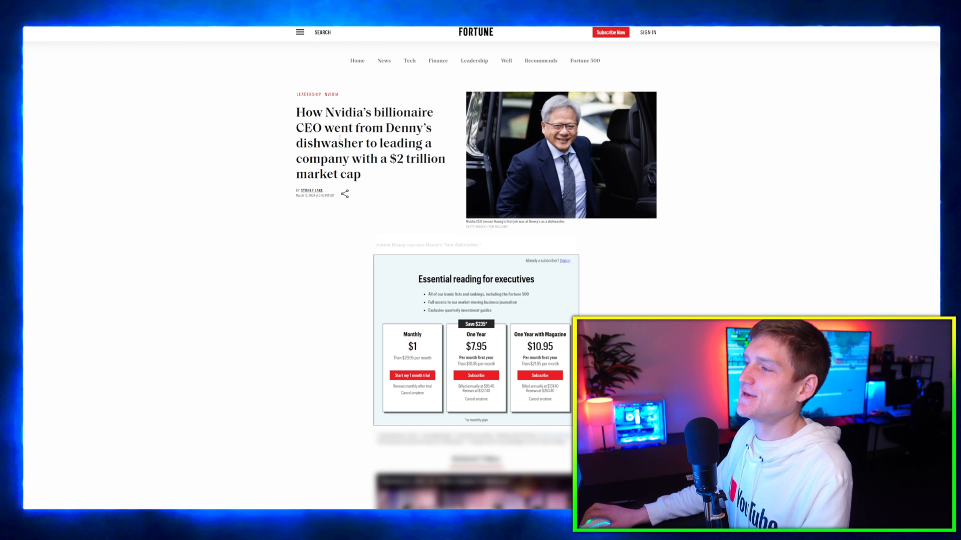
Step: Highlight the opening lines of the Fortune article on Nvidia's CEO
{"action": "left_click_drag", "start_coordinate": [336, 127], "coordinate": [437, 158]}
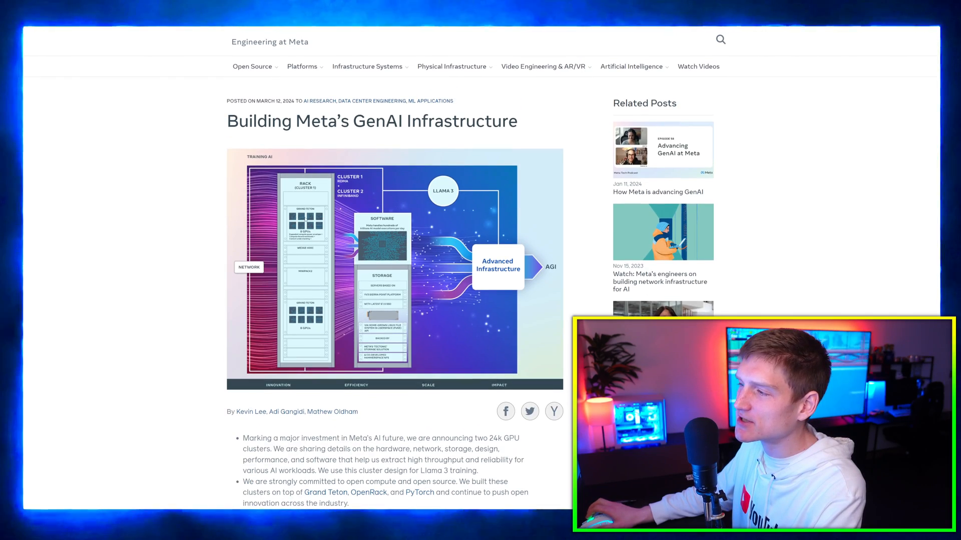
Step: Scroll past the header image and bullet summary to 'A peek into Meta's large-scale AI clusters'
{"action": "scroll", "scroll_direction": "down", "scroll_amount": 3}
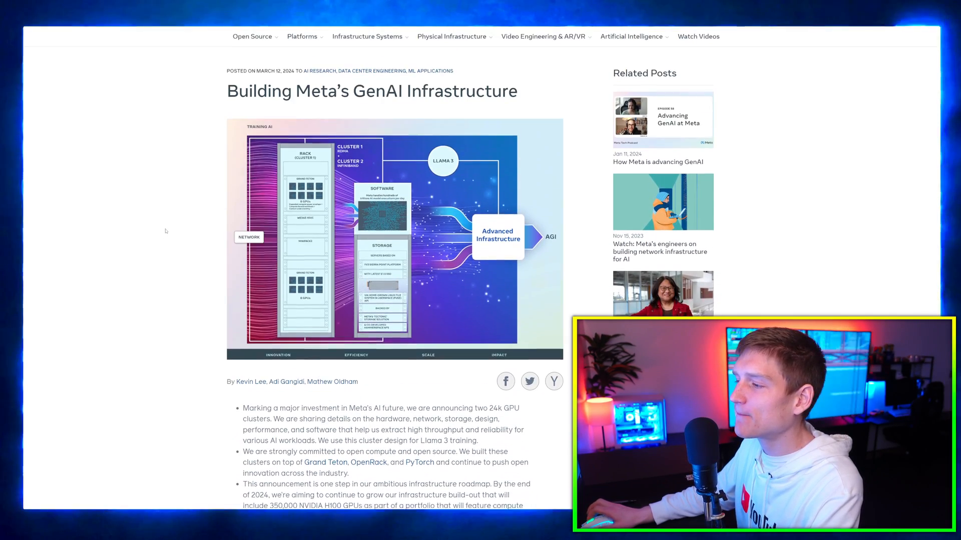
{"action": "scroll", "scroll_direction": "down", "scroll_amount": 3}
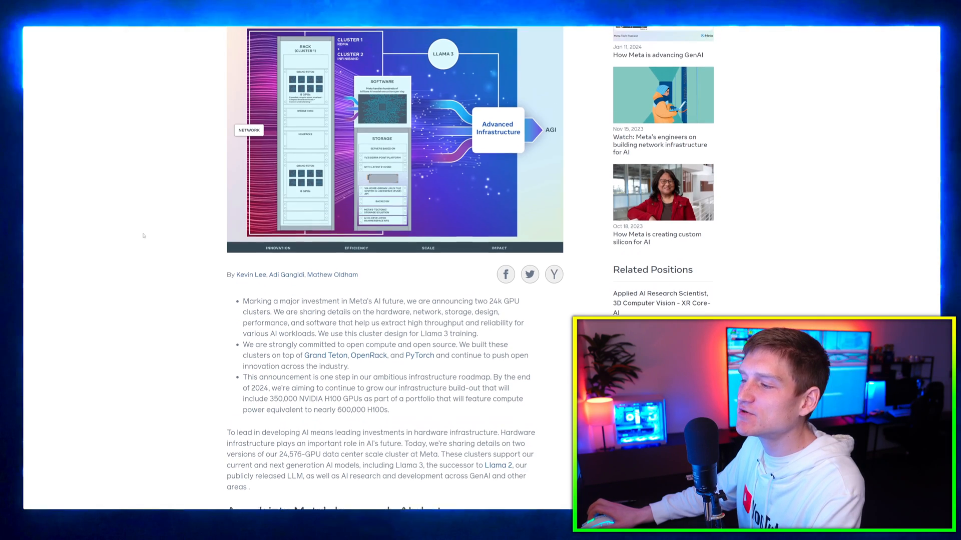
{"action": "scroll", "scroll_direction": "down", "scroll_amount": 3}
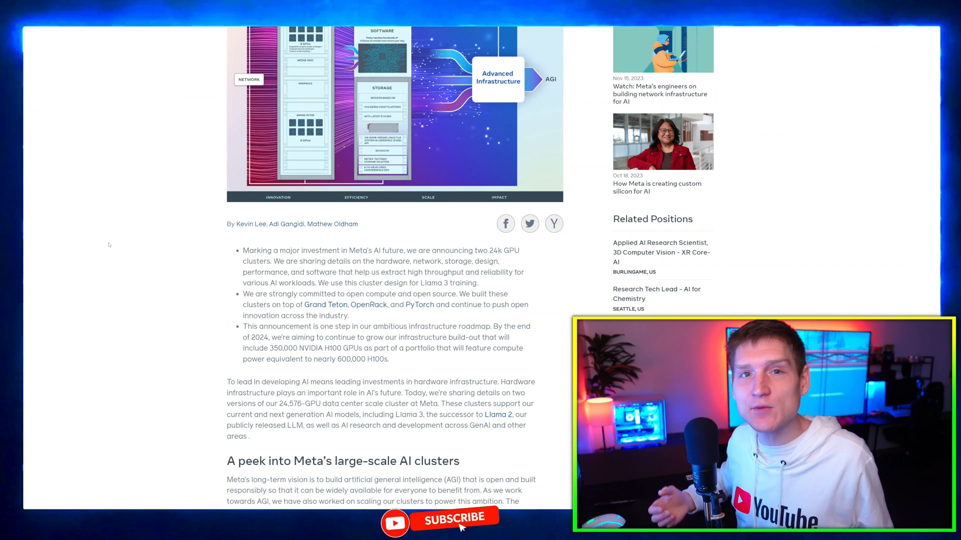
{"action": "left_click", "coordinate": [440, 519]}
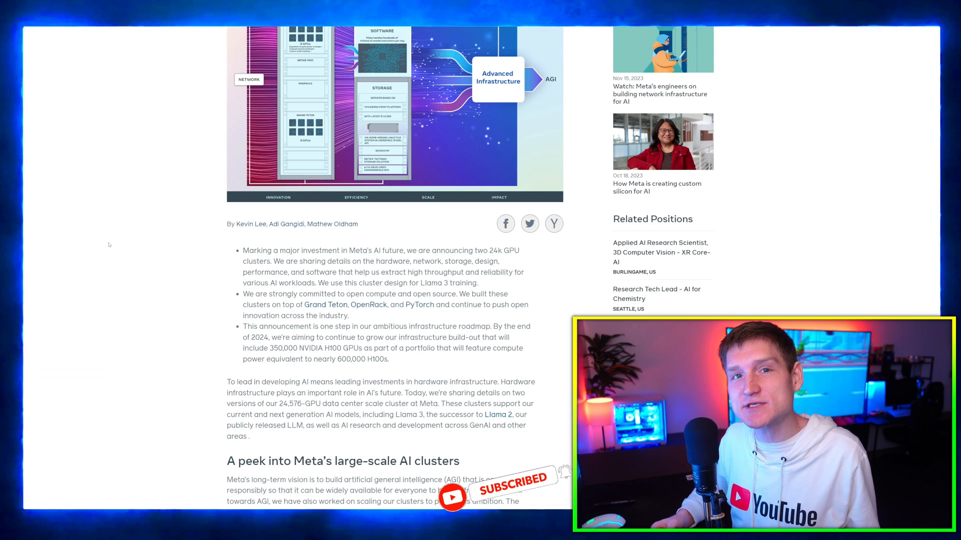
{"action": "scroll", "scroll_direction": "down", "scroll_amount": 3}
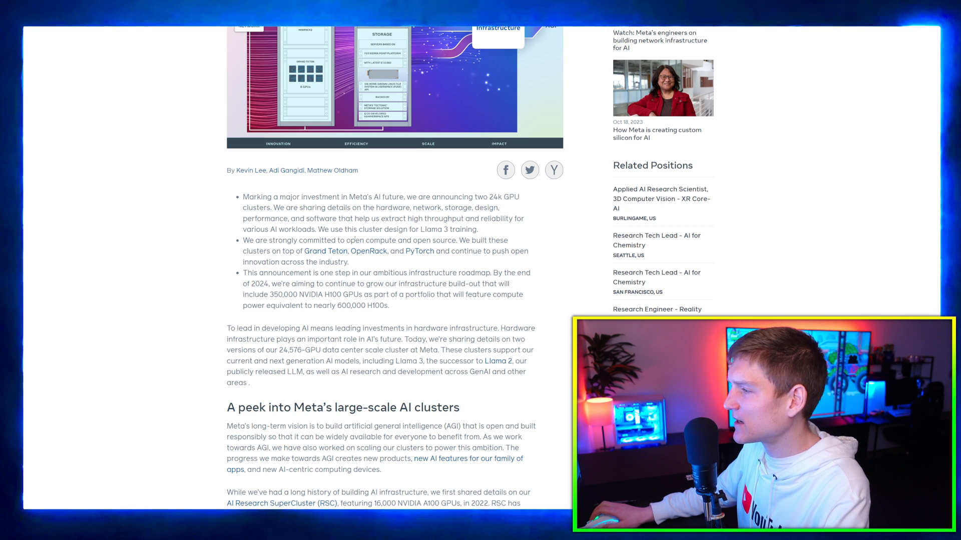
{"action": "scroll", "scroll_direction": "down", "scroll_amount": 3}
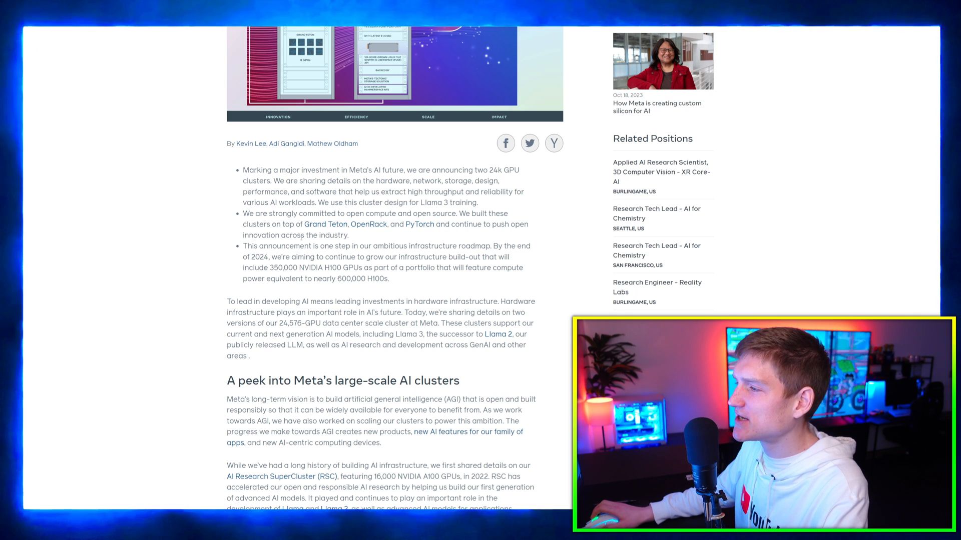
{"action": "scroll", "scroll_direction": "down", "scroll_amount": 3}
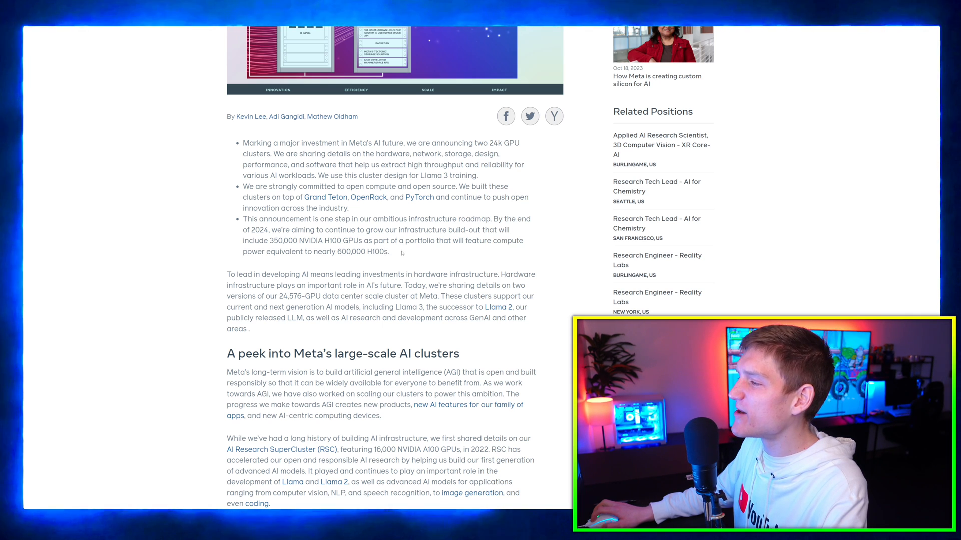
Step: Work out 48000 × 500000 = 24,000,000,000 in Windows Calculator beside the Meta article
{"action": "left_click_drag", "start_coordinate": [242, 241], "coordinate": [389, 252]}
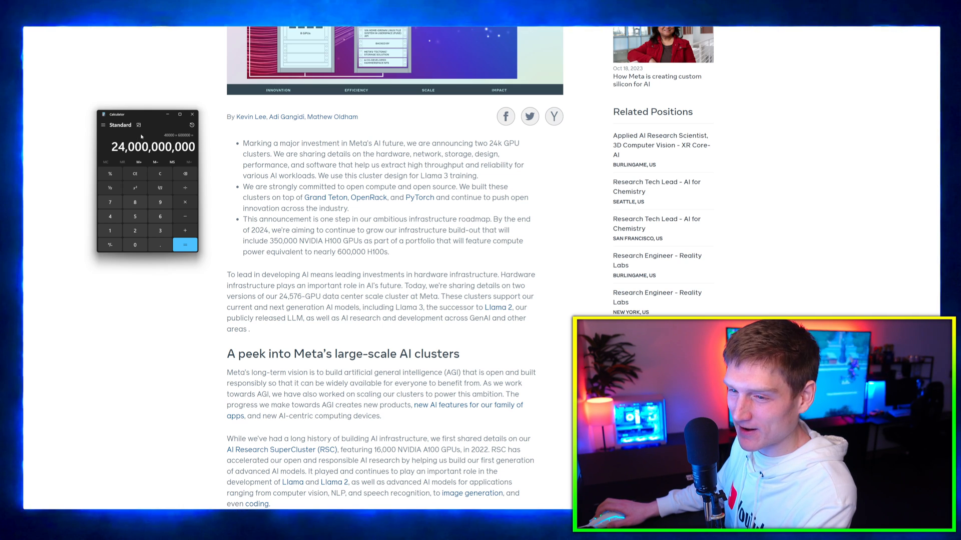
{"action": "left_click_drag", "start_coordinate": [146, 114], "coordinate": [176, 107]}
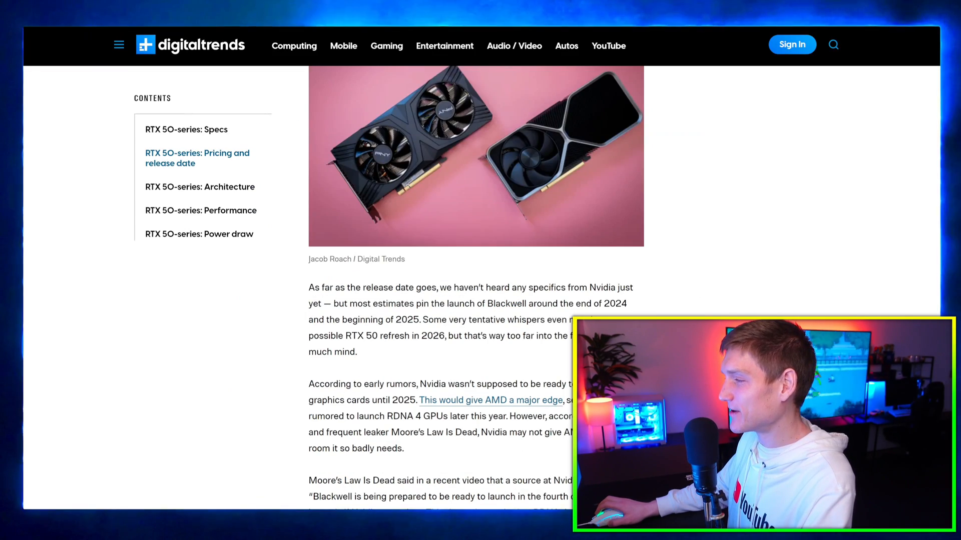
Step: Scroll through the pricing and release date section to 'RTX 50-series: Architecture'
{"action": "scroll", "scroll_direction": "down", "scroll_amount": 3}
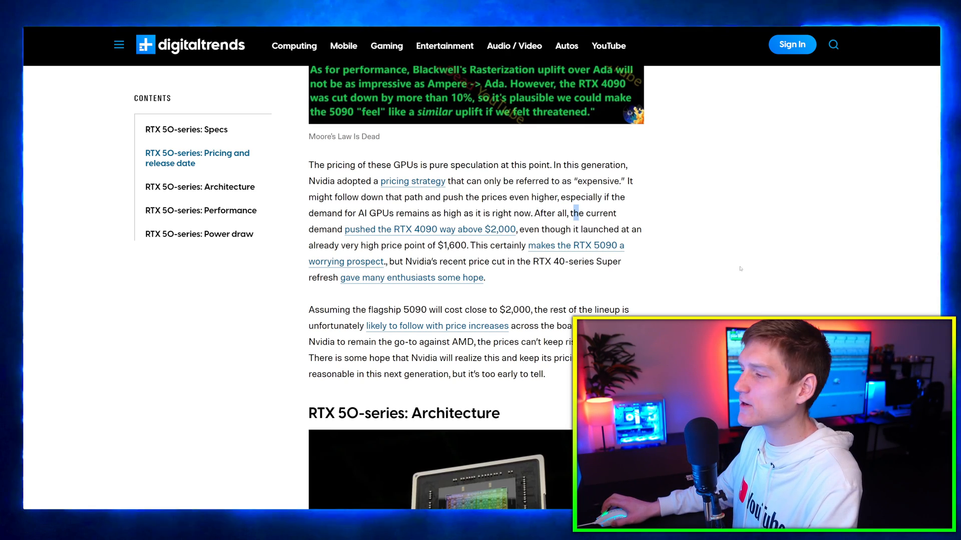
{"action": "scroll", "scroll_direction": "down", "scroll_amount": 3}
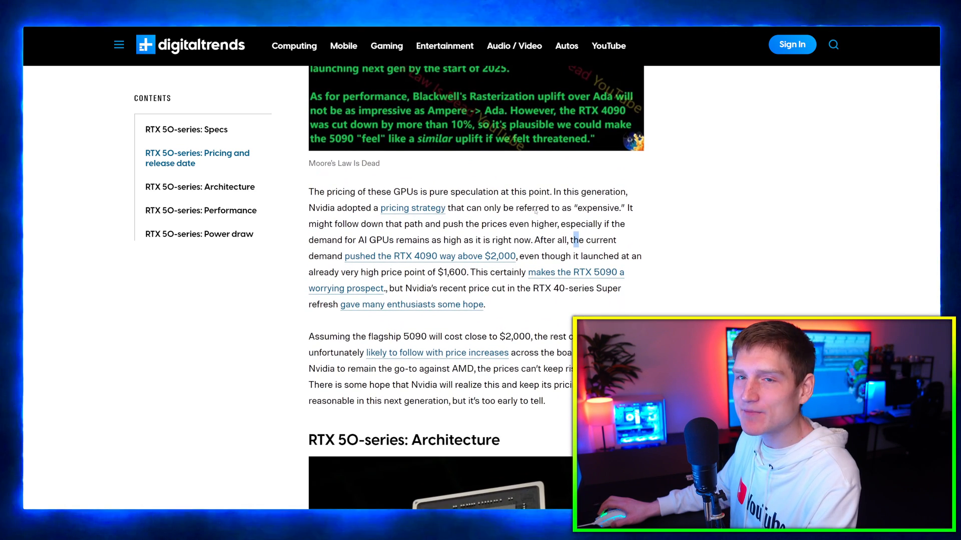
{"action": "scroll", "scroll_direction": "down", "scroll_amount": 3}
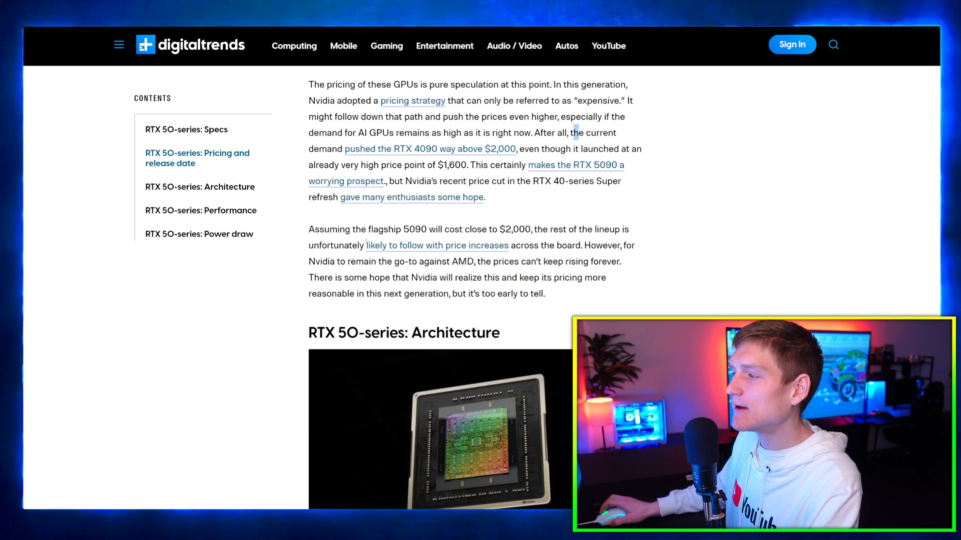
{"action": "scroll", "scroll_direction": "down", "scroll_amount": 3}
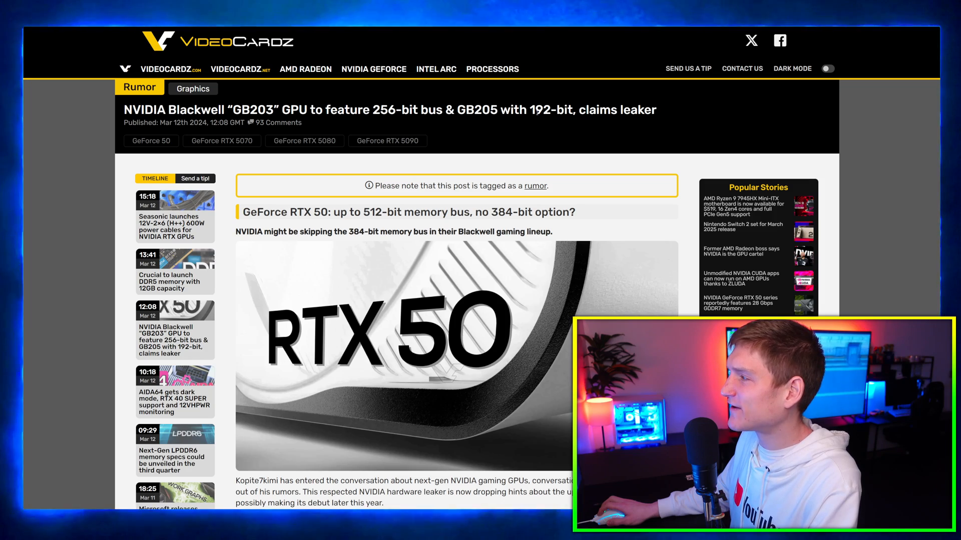
Step: Scroll past the tweets to the 'Rumored NVIDIA GeForce RTX 50 GPUs' table
{"action": "scroll", "scroll_direction": "down", "scroll_amount": 3}
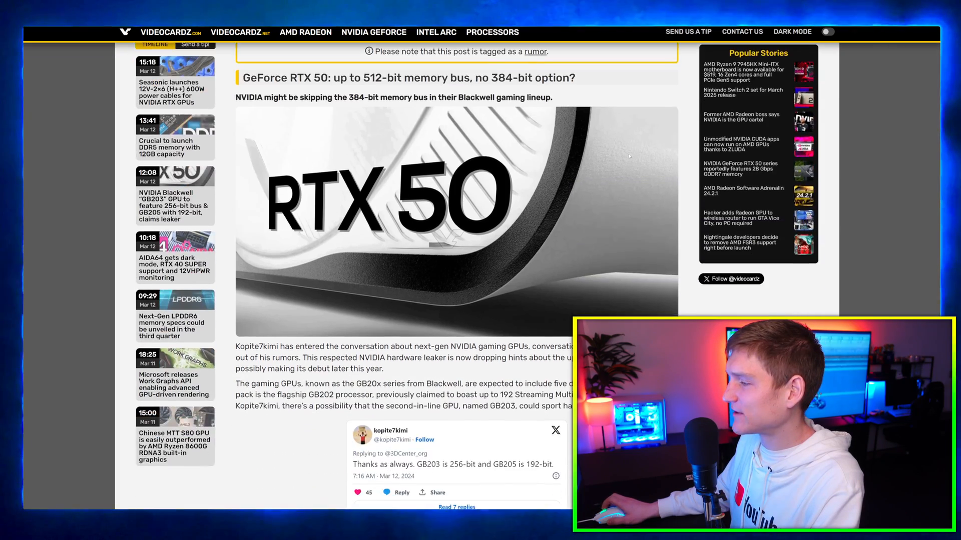
{"action": "scroll", "scroll_direction": "down", "scroll_amount": 3}
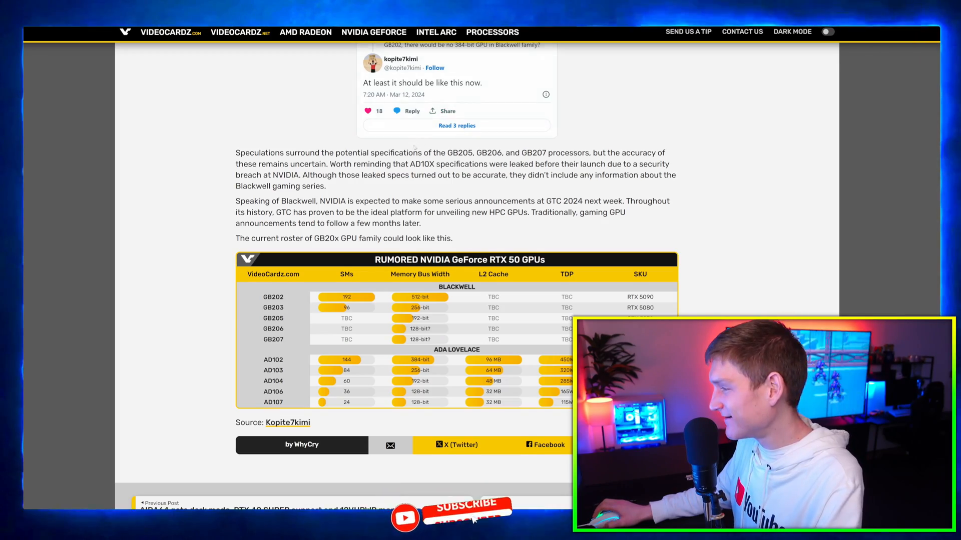
{"action": "scroll", "scroll_direction": "down", "scroll_amount": 3}
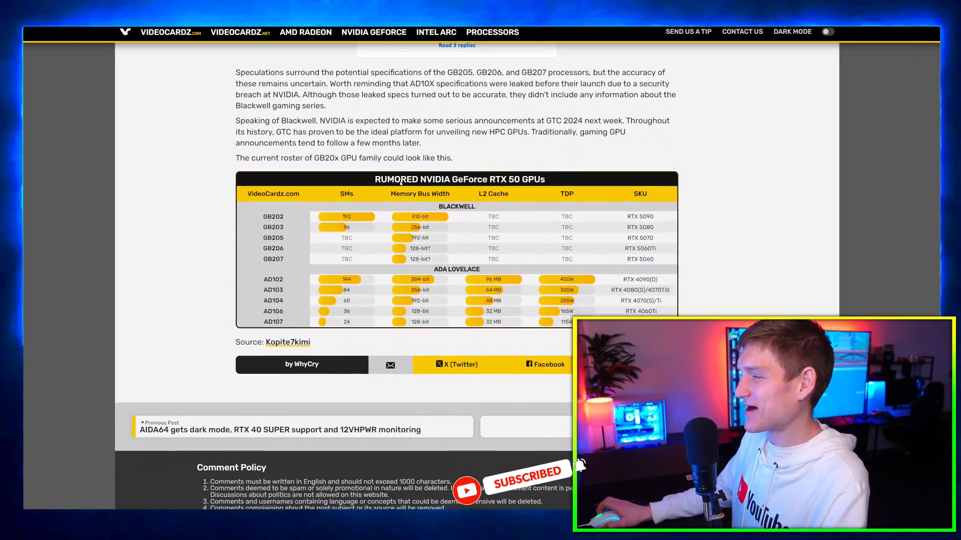
{"action": "scroll", "scroll_direction": "down", "scroll_amount": 3}
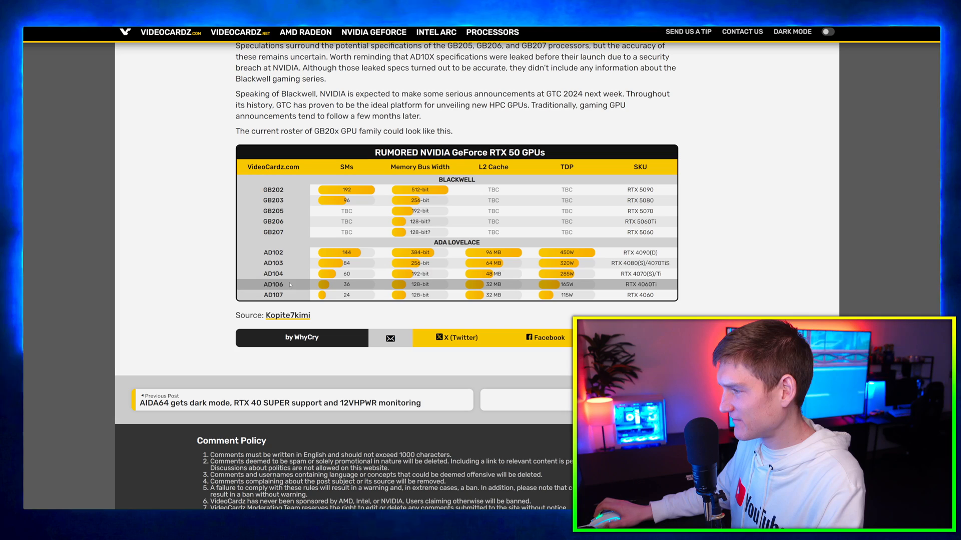
{"action": "scroll", "scroll_direction": "down", "scroll_amount": 3}
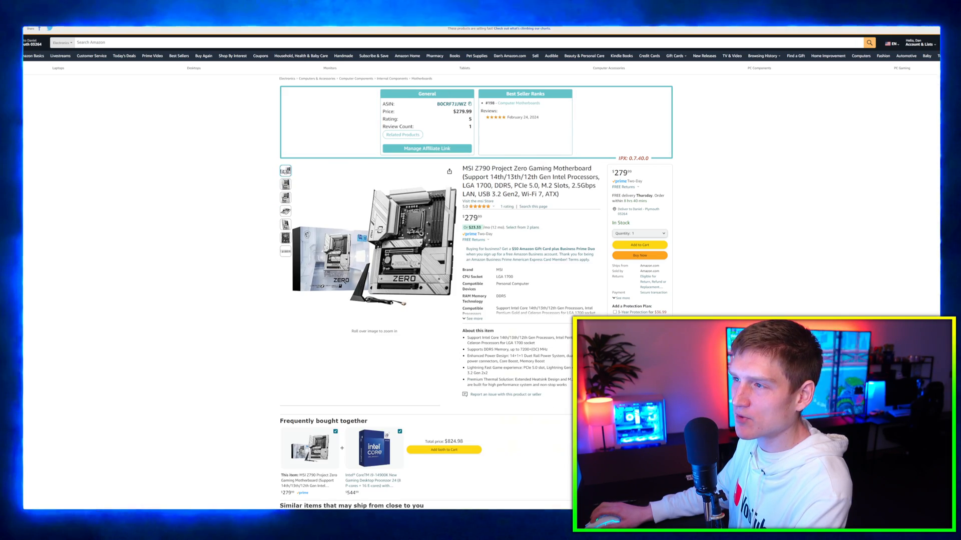
Step: Show the front-facing photo of the MSI Z790 Project Zero board from the second thumbnail
{"action": "left_click", "coordinate": [285, 183]}
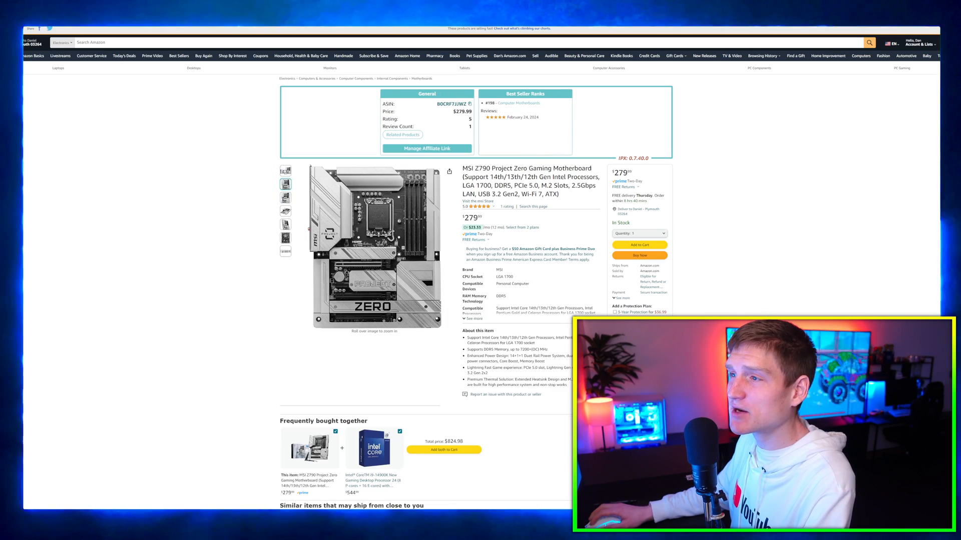
{"action": "mouse_move", "coordinate": [373, 245]}
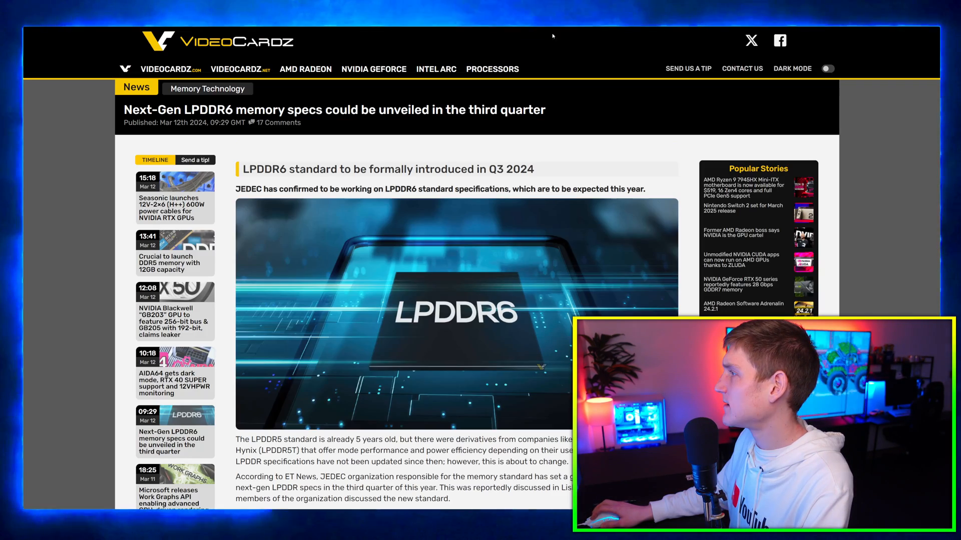
Step: Scroll the VideoCardz LPDDR6 article down to the 'Maximum Speed of Low Power DDR memory' list
{"action": "scroll", "scroll_direction": "down", "scroll_amount": 3}
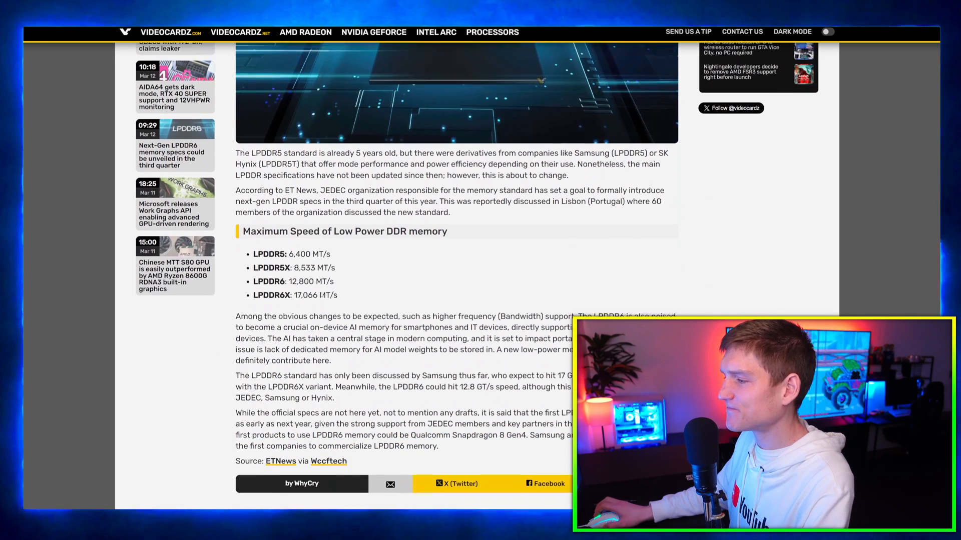
{"action": "scroll", "scroll_direction": "down", "scroll_amount": 3}
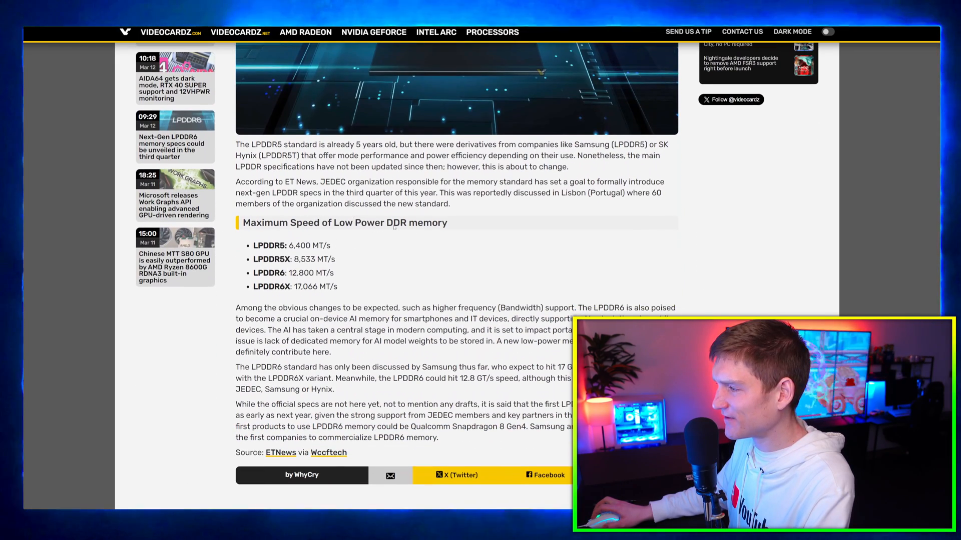